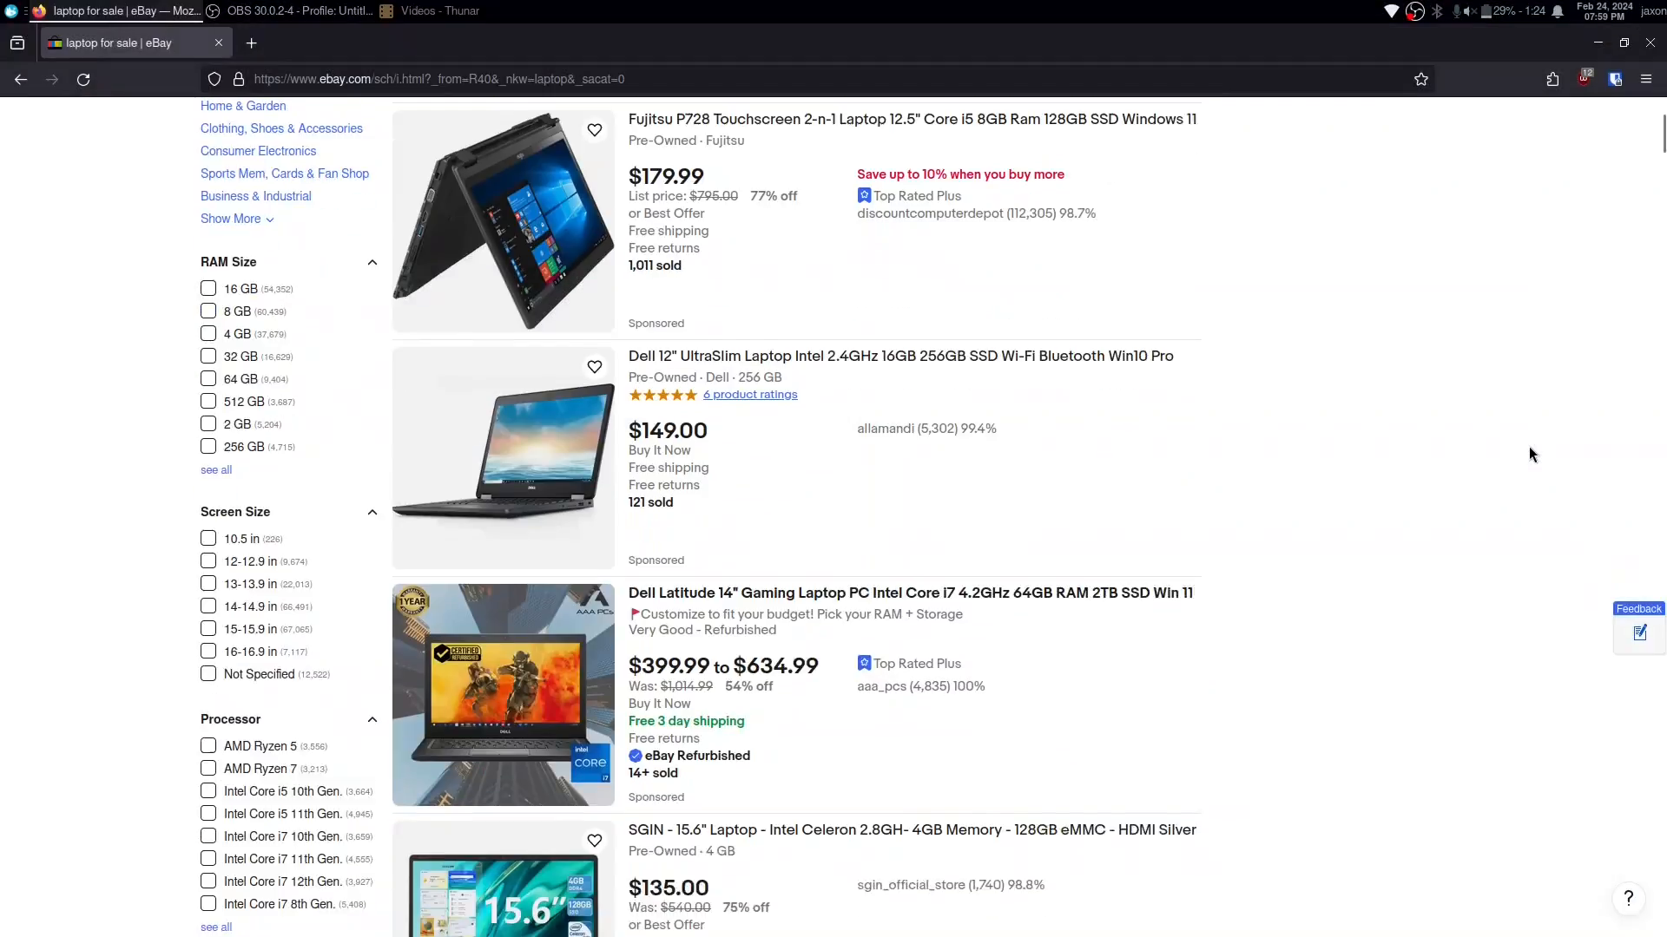
scroll("down", 3)
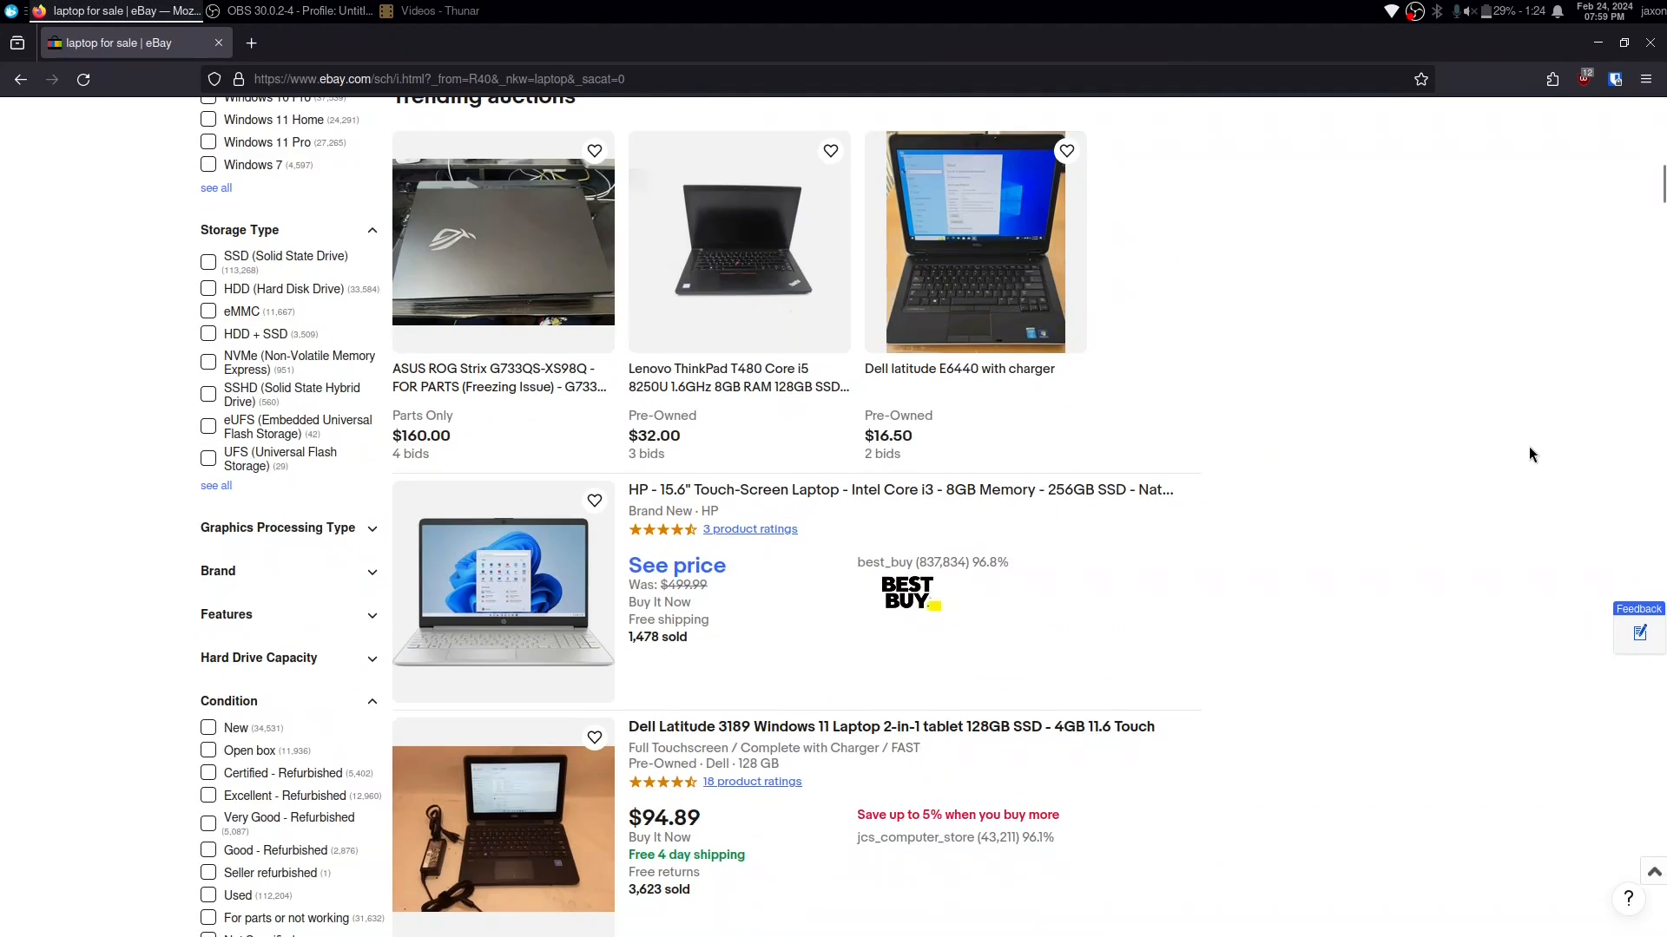
mouse_move(710, 393)
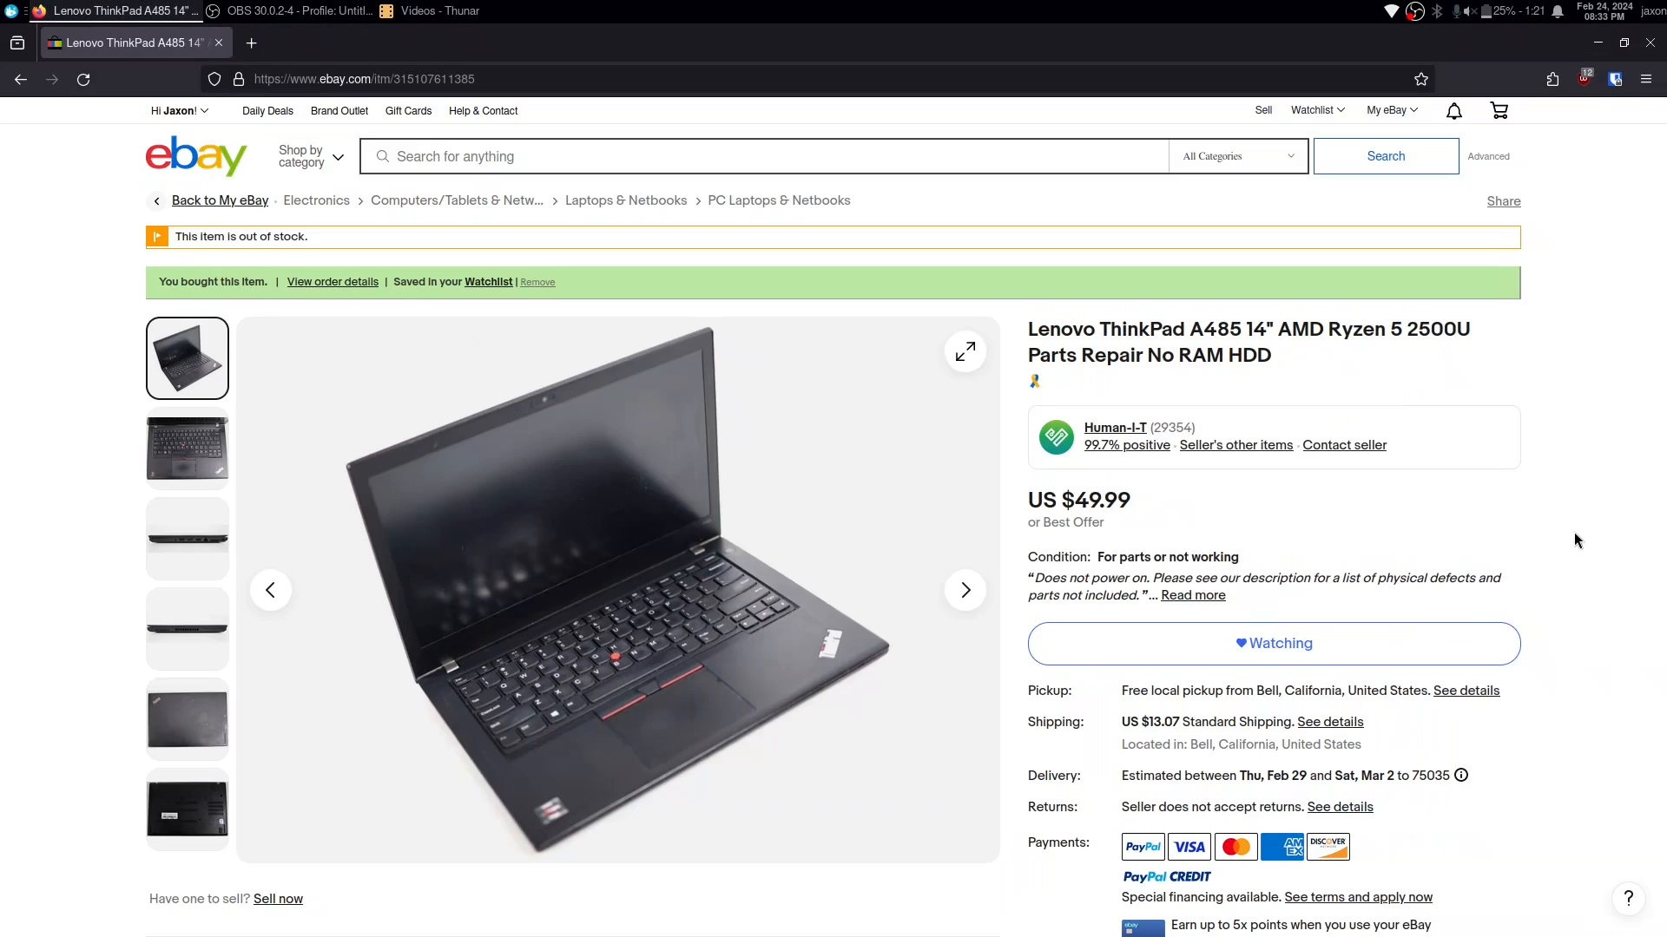
scroll("down", 3)
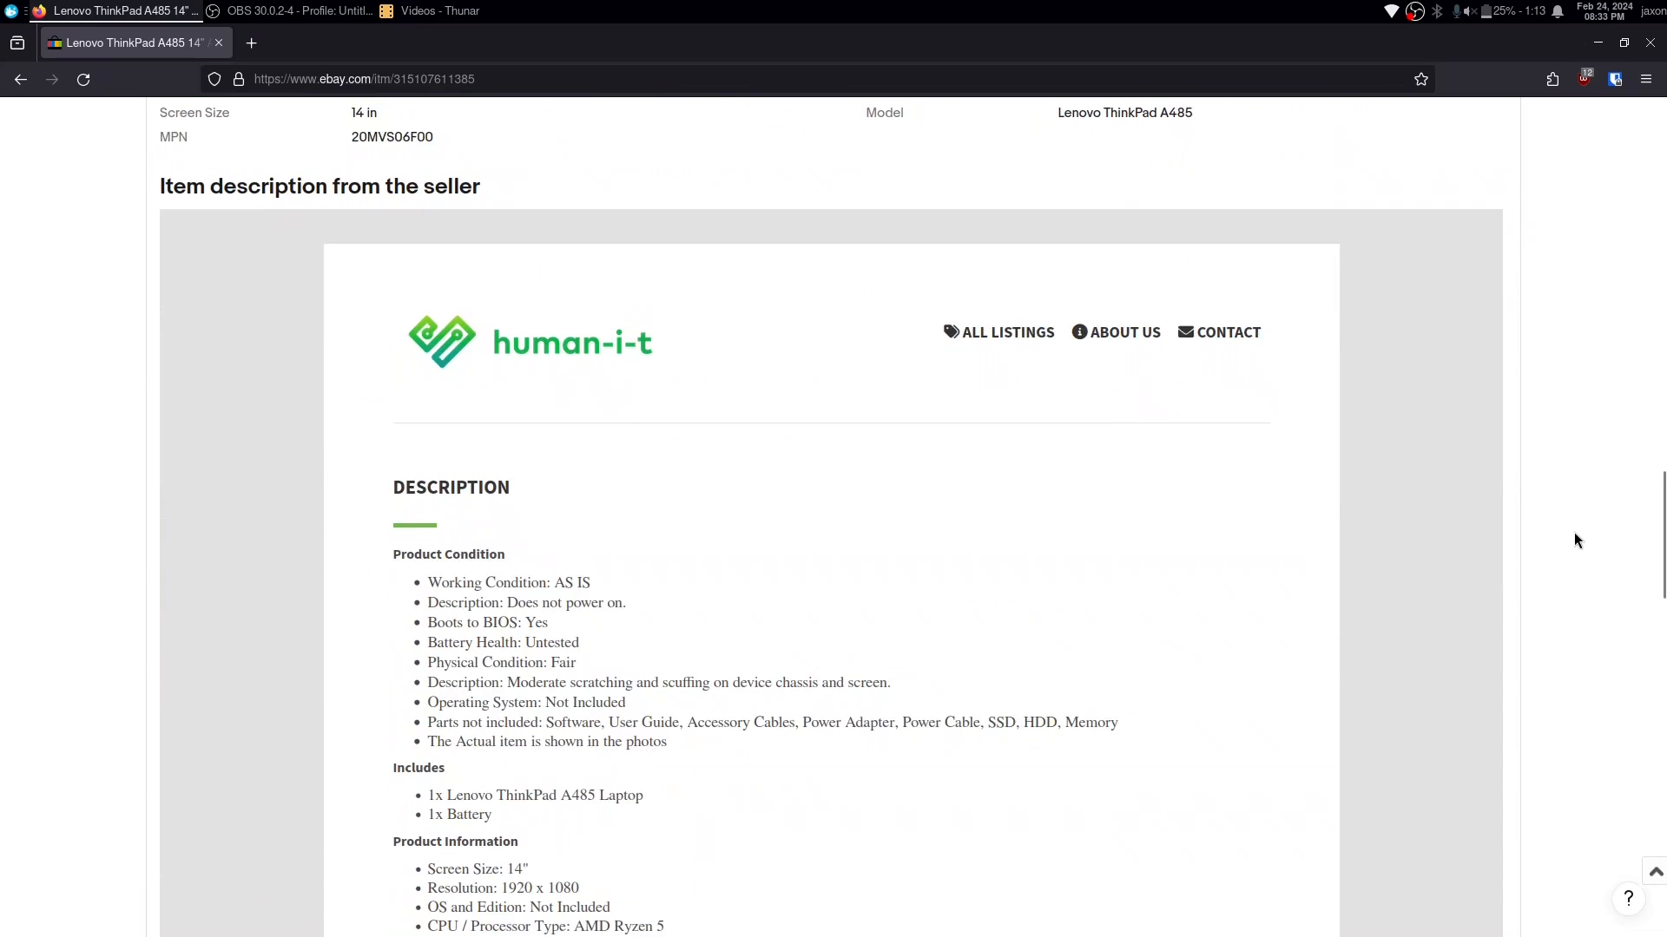
scroll("down", 3)
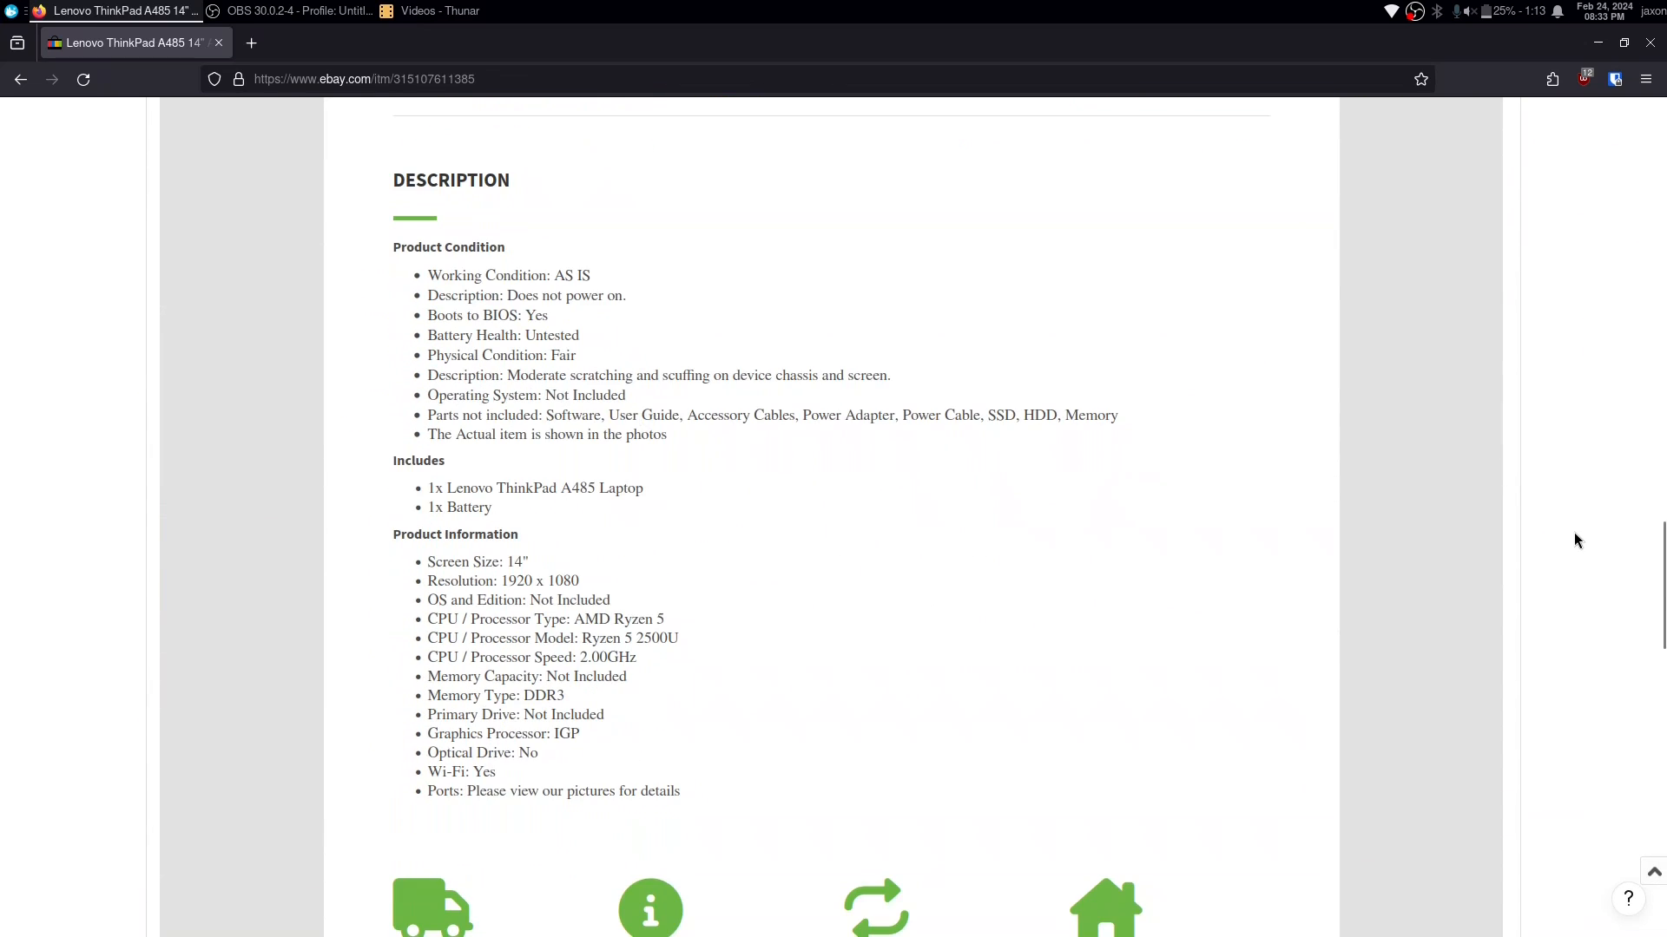